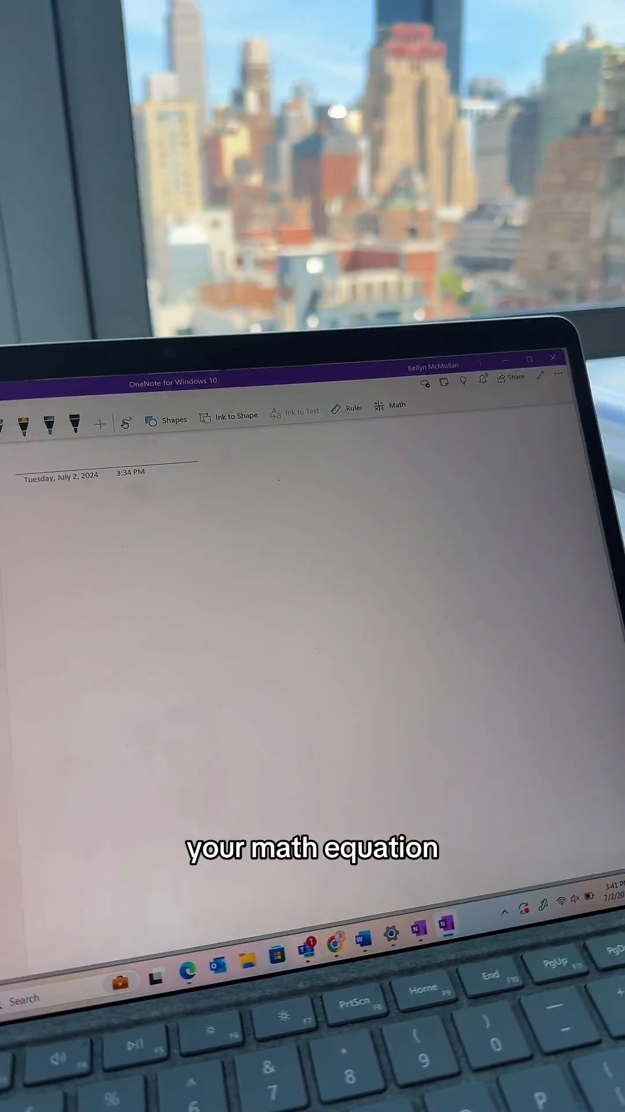
Handwrite 5×15= on the blank page and lasso the ink.
left_click(279, 419)
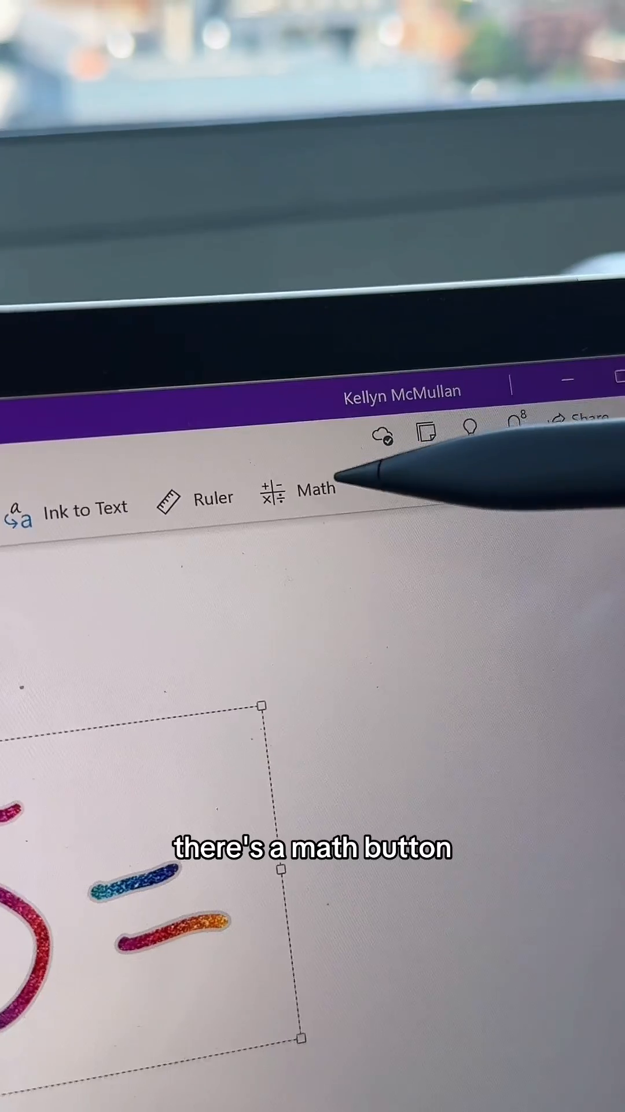
Evaluate the lassoed 5×15= in the Math pane, giving 75.
left_click(316, 489)
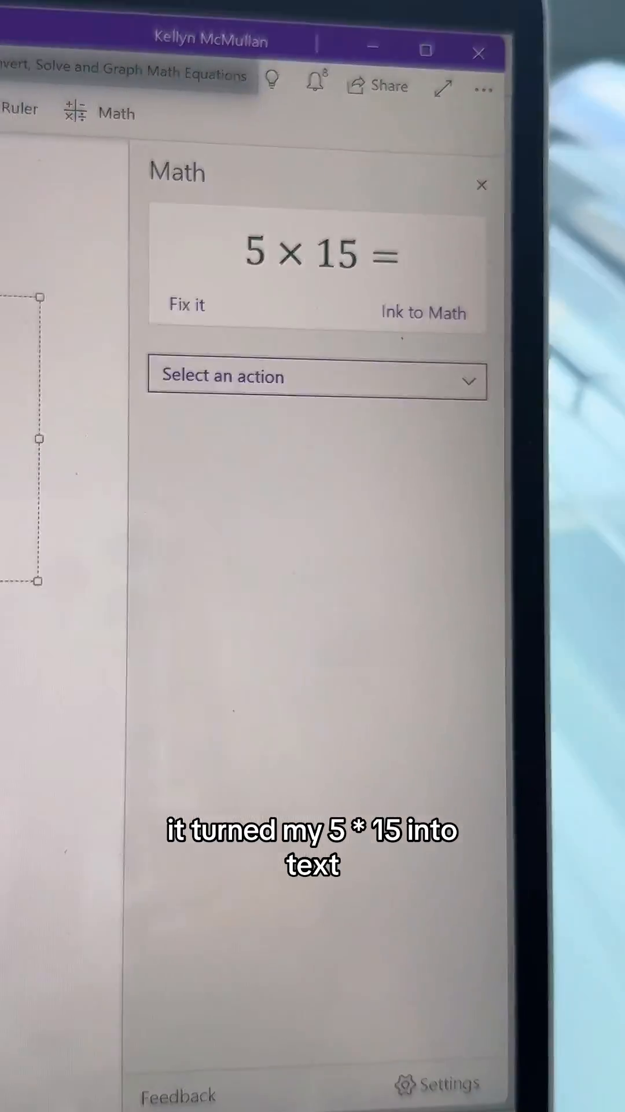
left_click(315, 380)
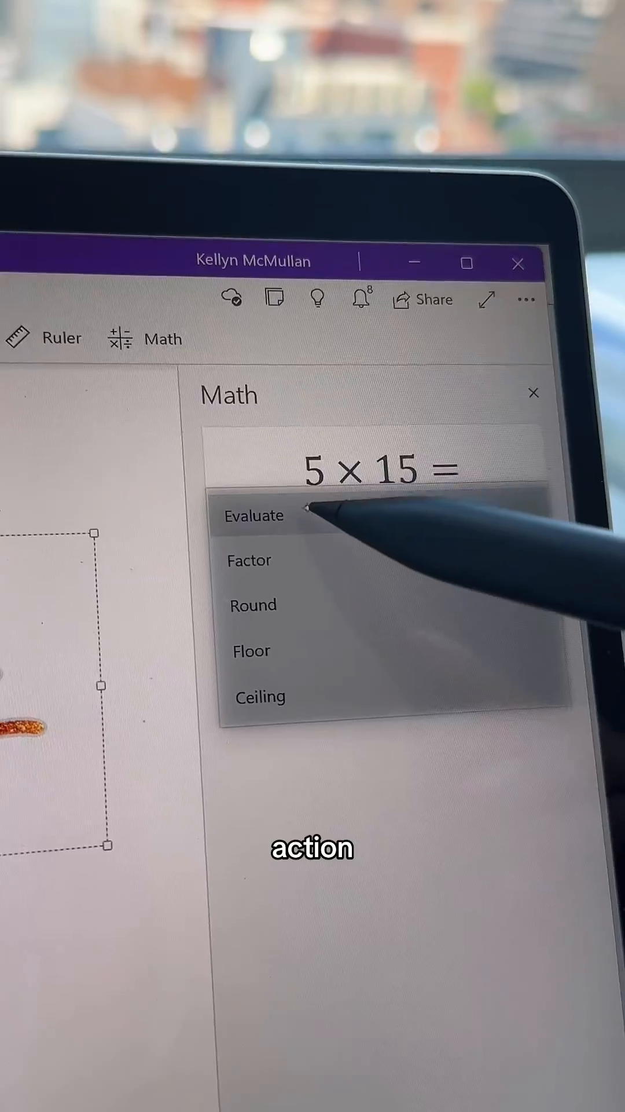
left_click(254, 516)
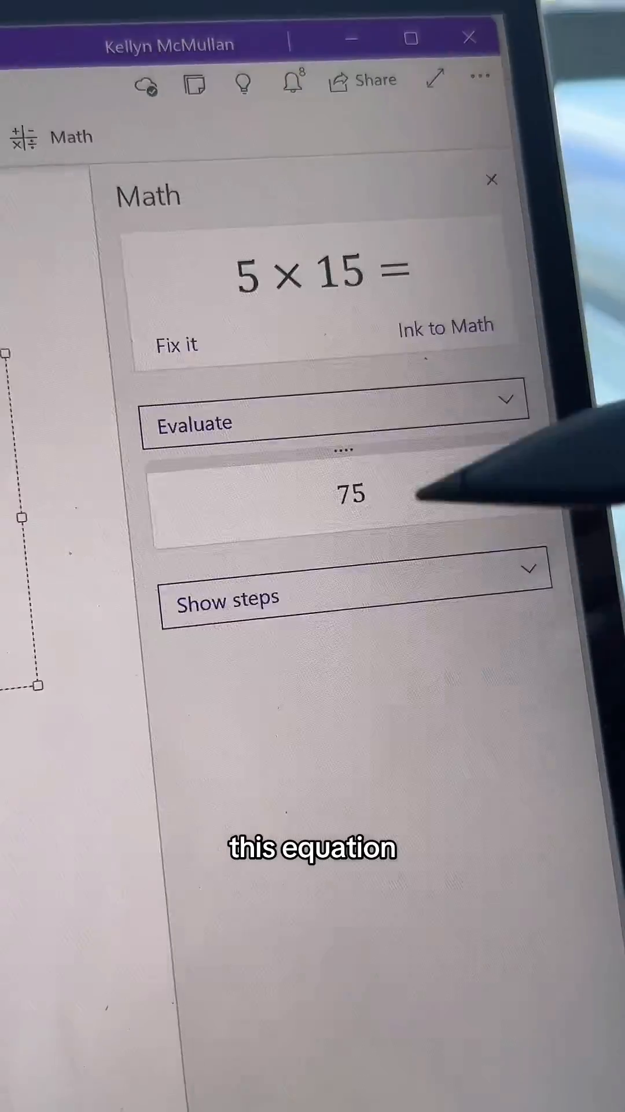
left_click(227, 601)
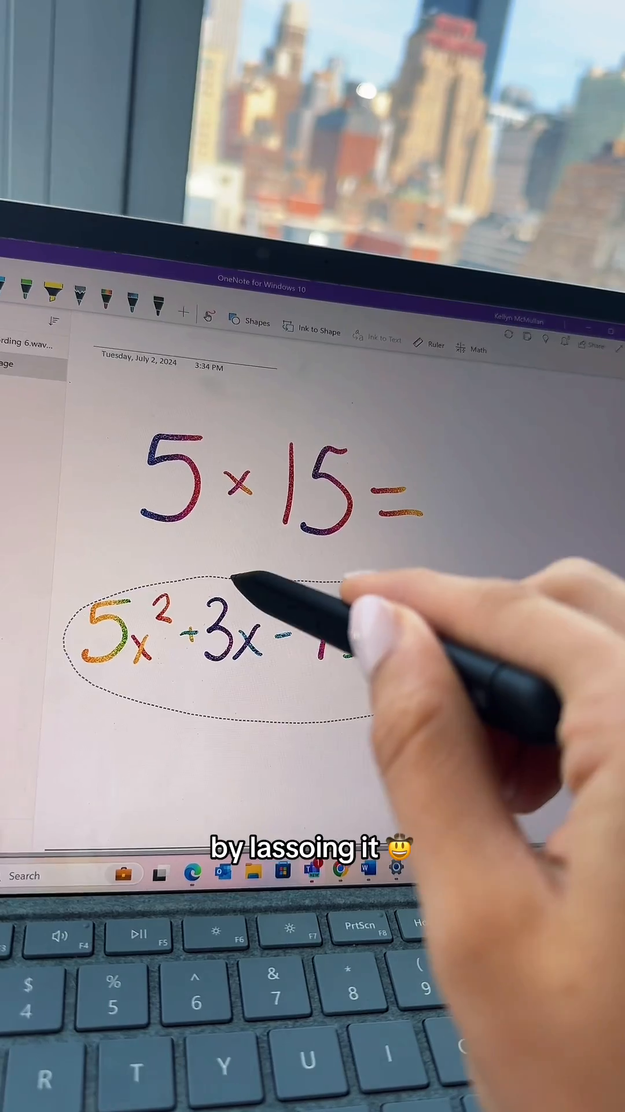
Recognise the lassoed quadratic as 5x² + 3x − 7 = 0 and list the available actions.
left_click(473, 349)
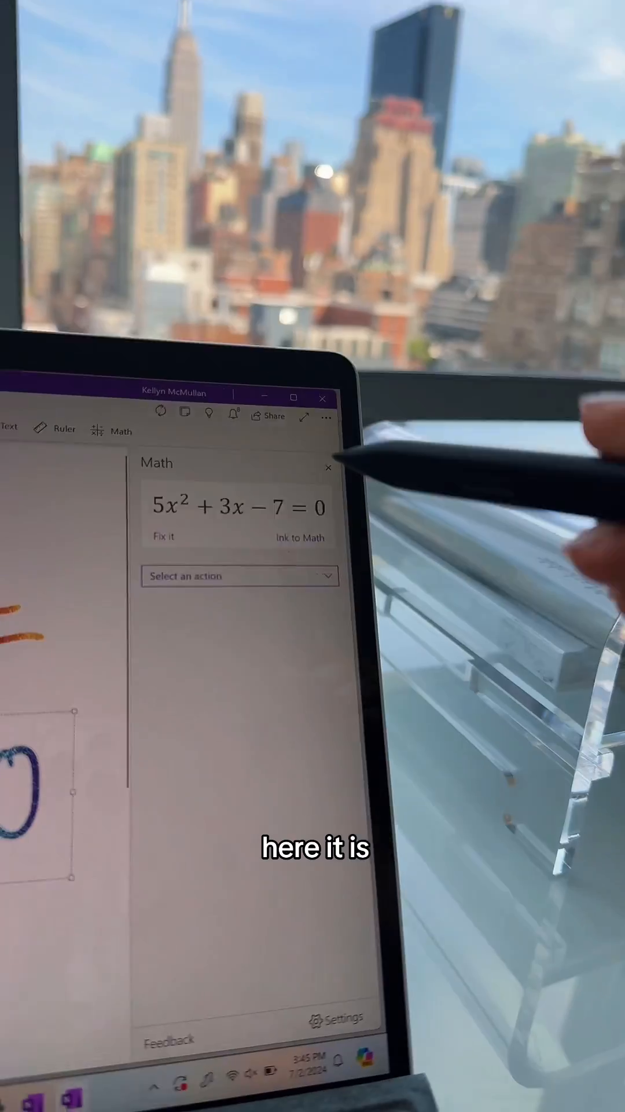
left_click(240, 576)
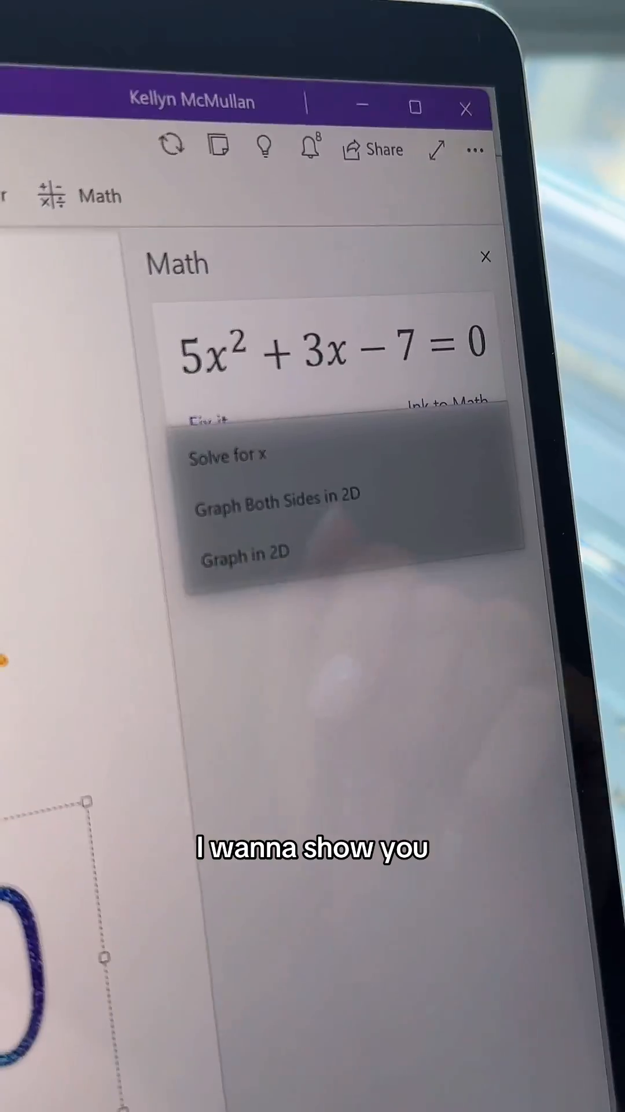
Solve for x (≈0.92066, ≈−1.52066) and show the Quadratic Formula steps.
left_click(273, 498)
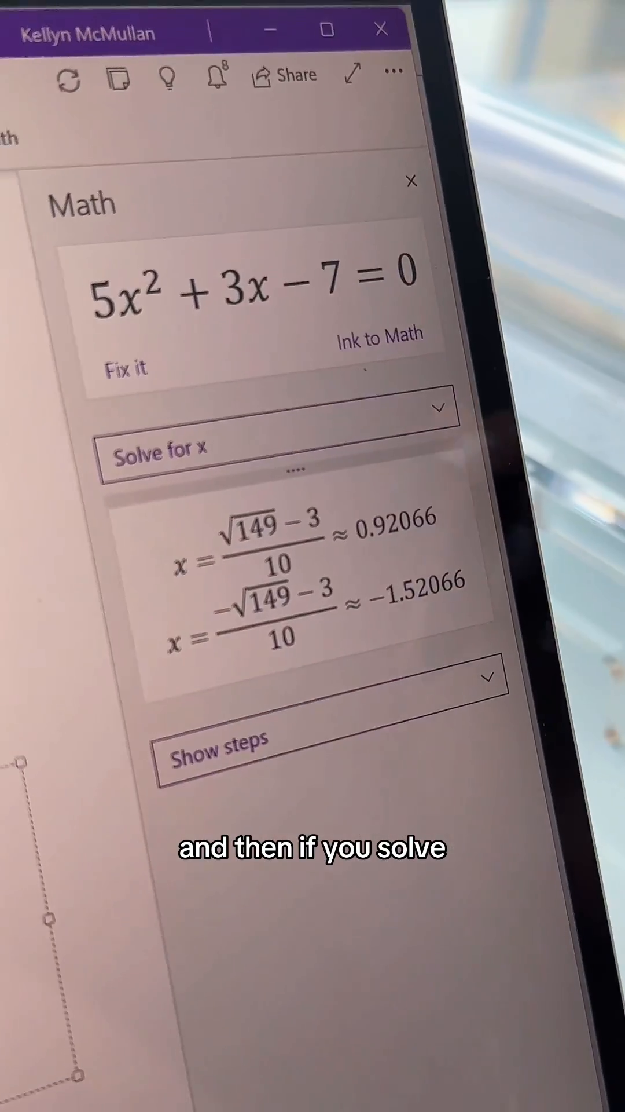
left_click(220, 747)
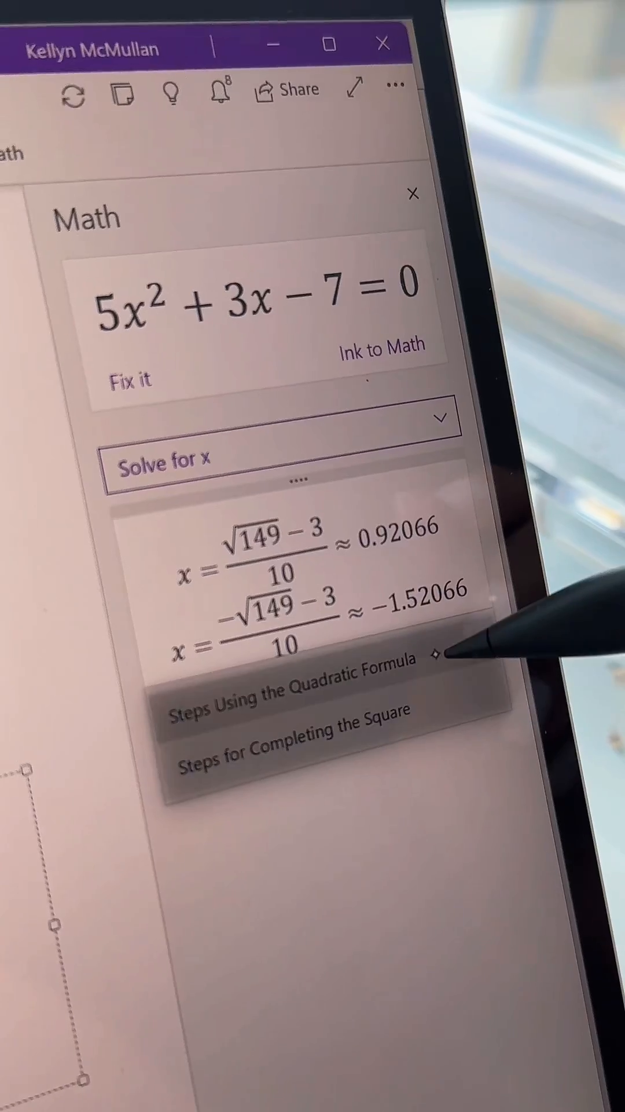
left_click(291, 709)
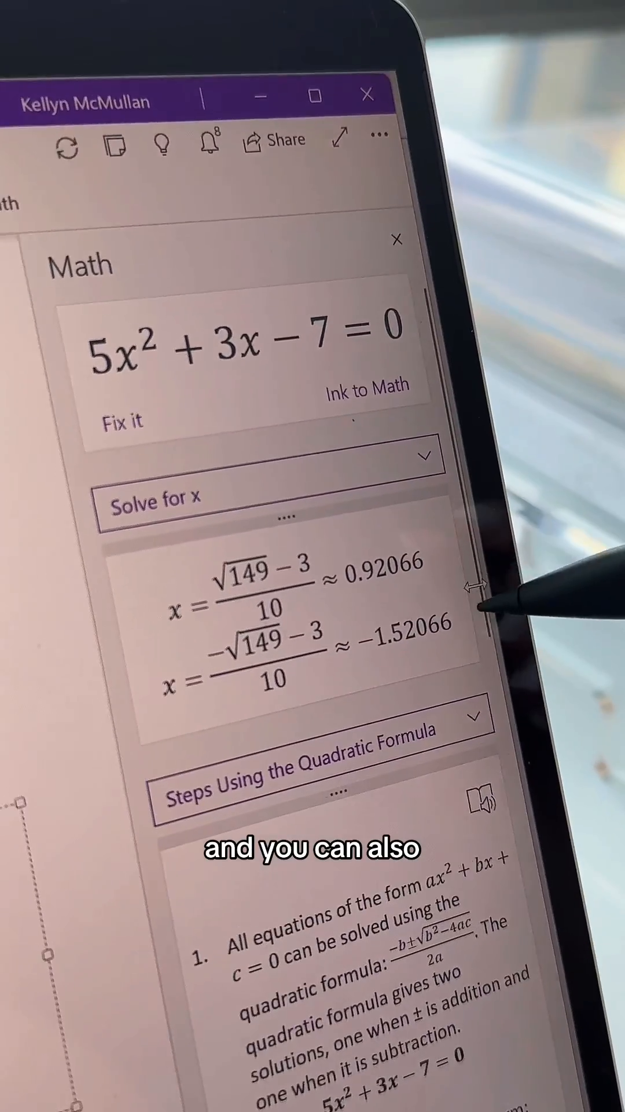